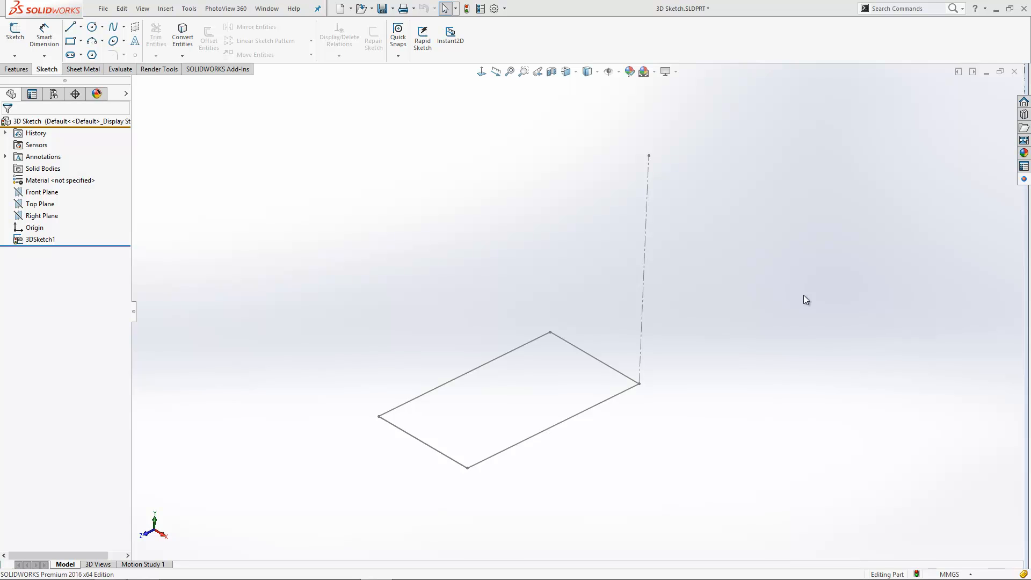
pyautogui.moveTo(498, 205)
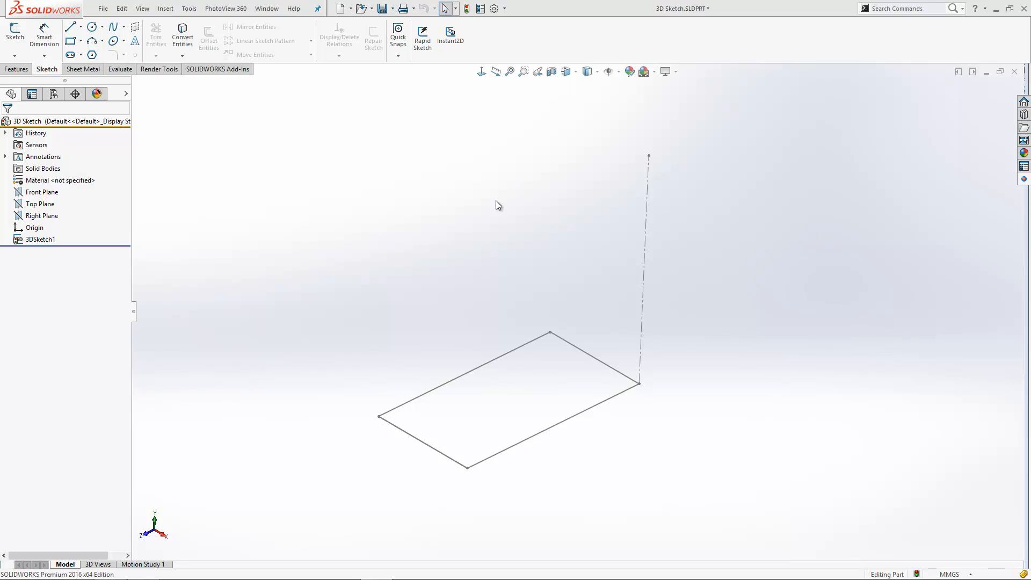
pyautogui.moveTo(255, 301)
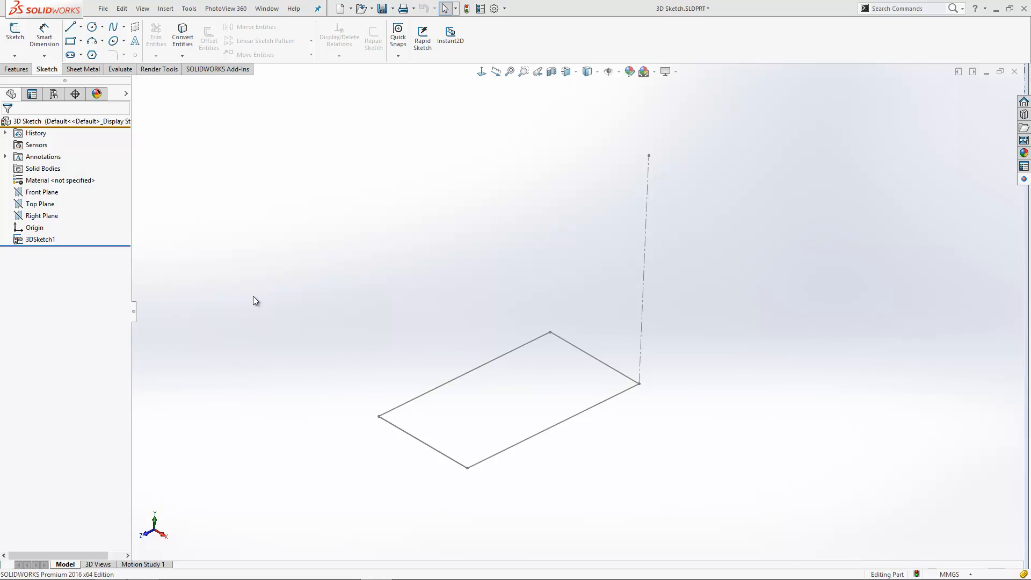
# - Reopen 3DSketch1 for editing from its right-click menu in the FeatureManager tree
pyautogui.rightClick(41, 239)
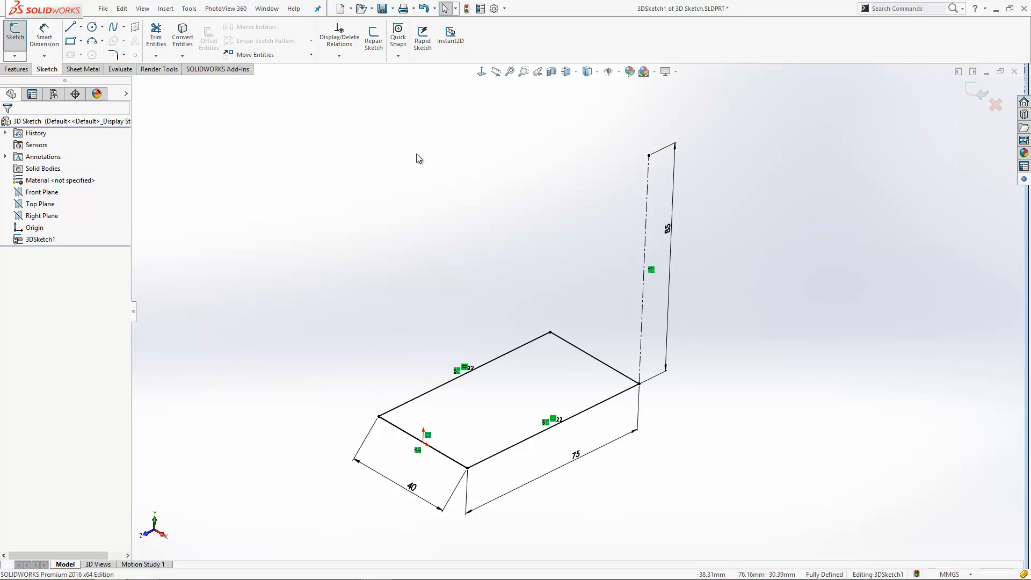
pyautogui.moveTo(652, 166)
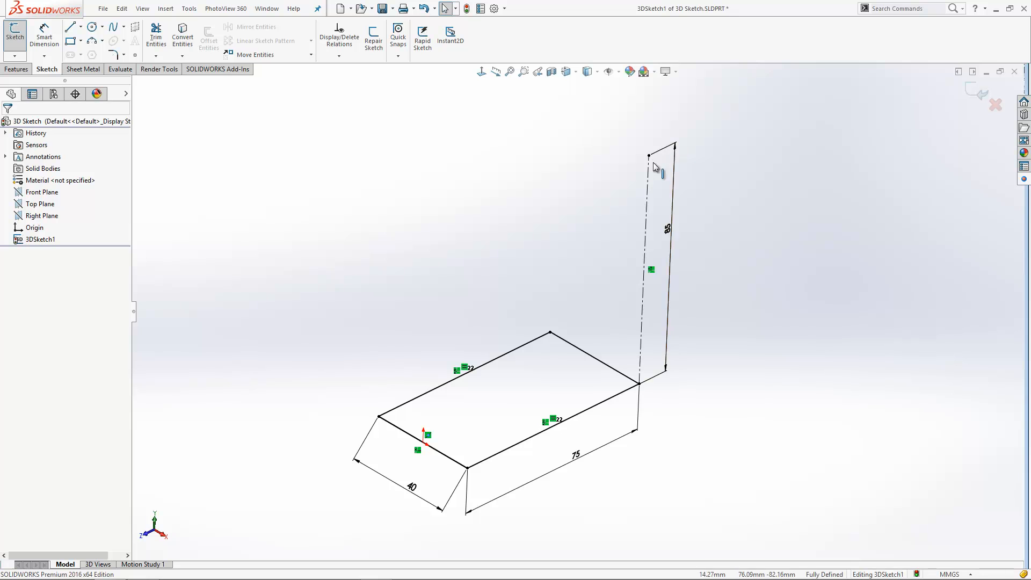
pyautogui.moveTo(405, 243)
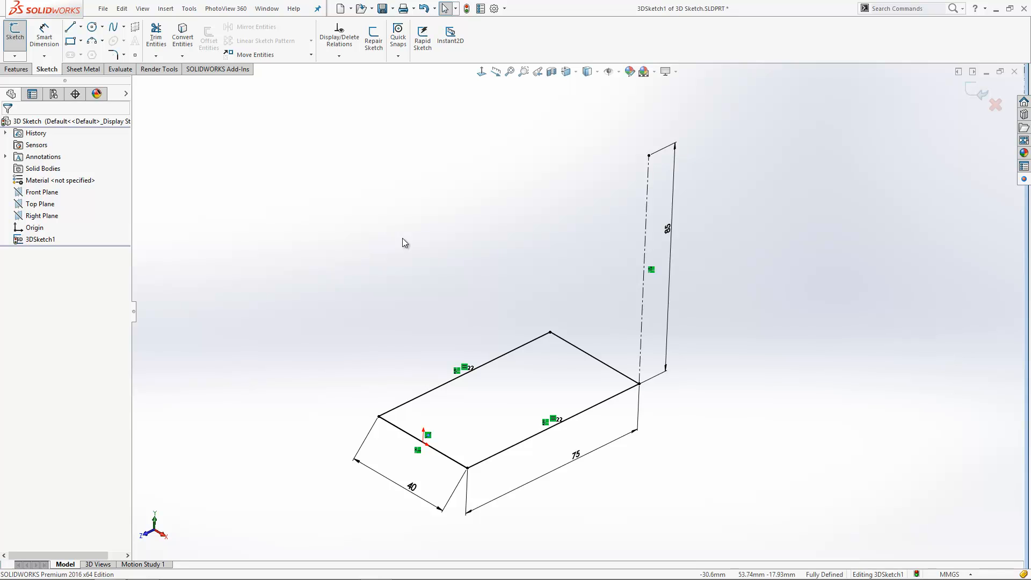
pyautogui.moveTo(105, 57)
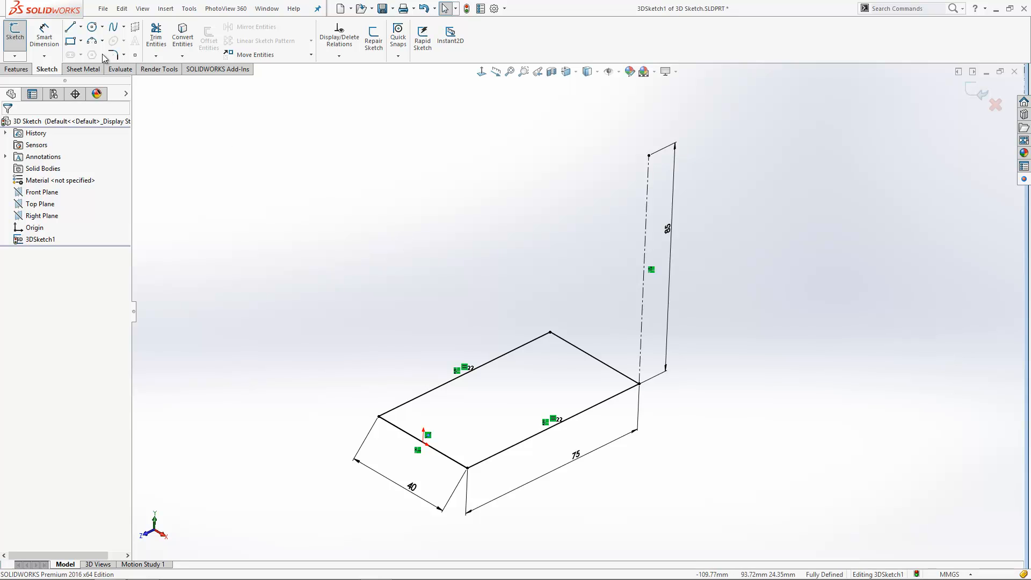
pyautogui.click(90, 26)
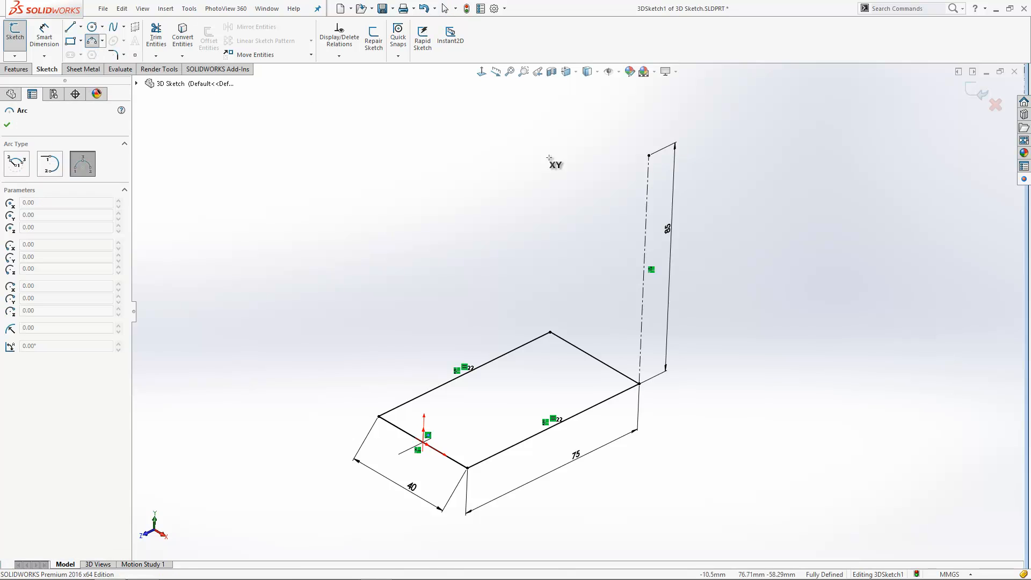
pyautogui.click(648, 156)
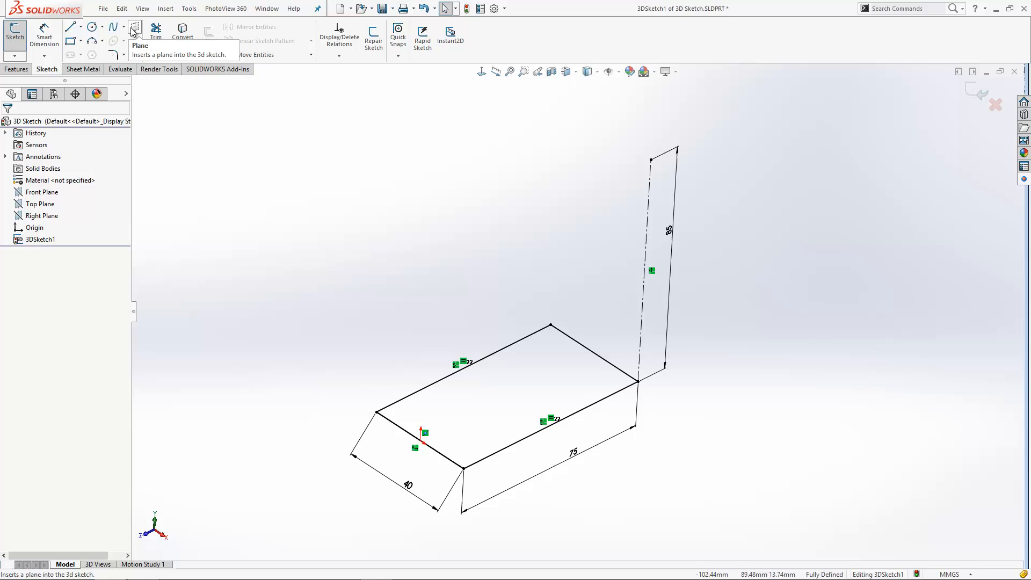
# - Create a sketch plane through Point1, Point4 and the vertical line's top endpoint
pyautogui.click(131, 28)
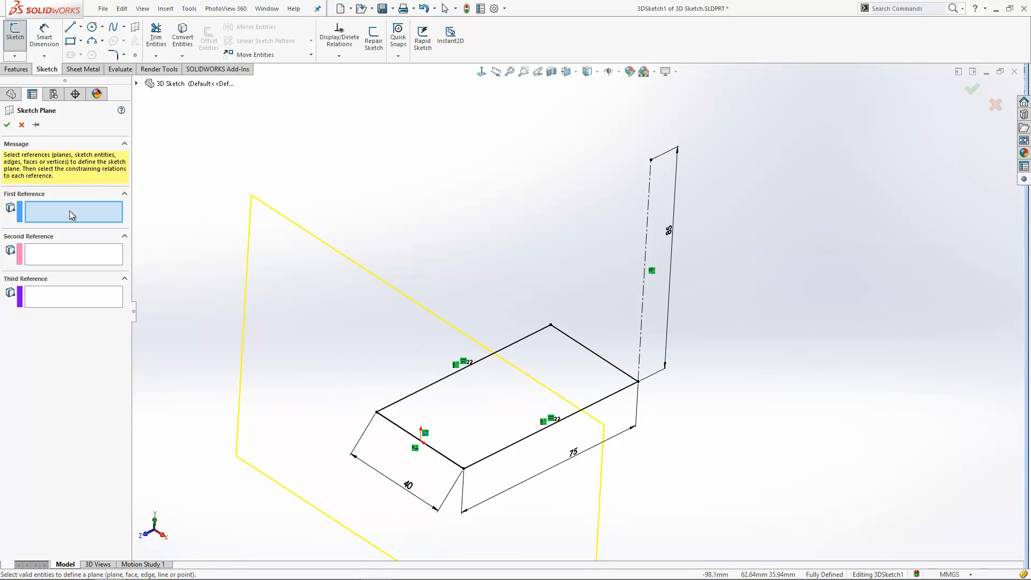
pyautogui.moveTo(77, 312)
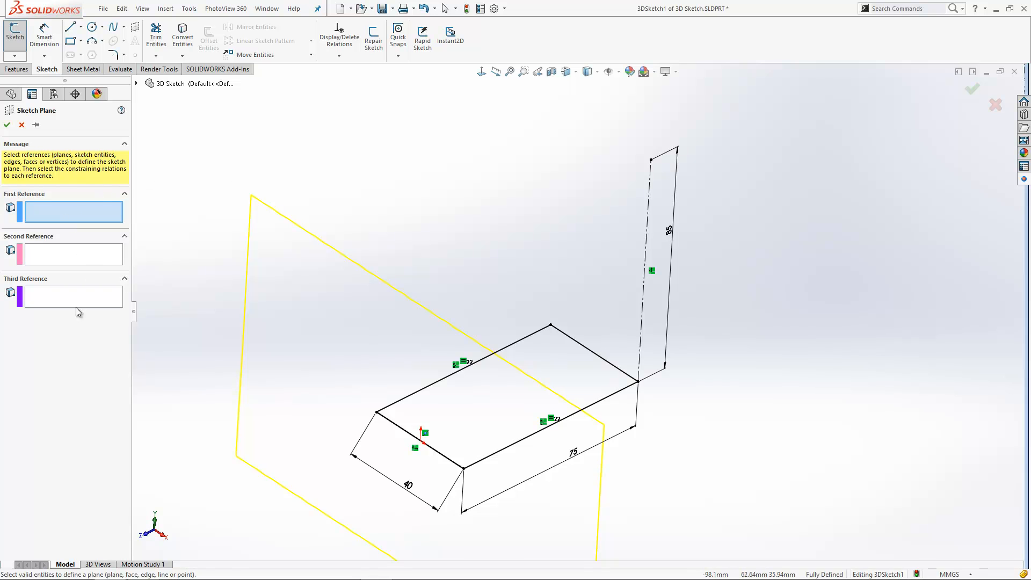
pyautogui.moveTo(308, 279)
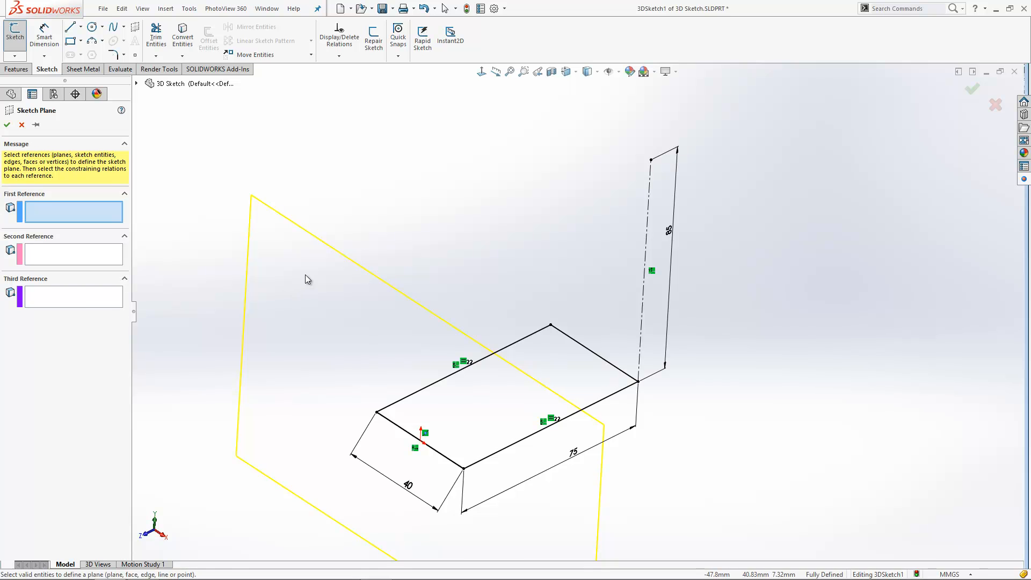
pyautogui.moveTo(391, 395)
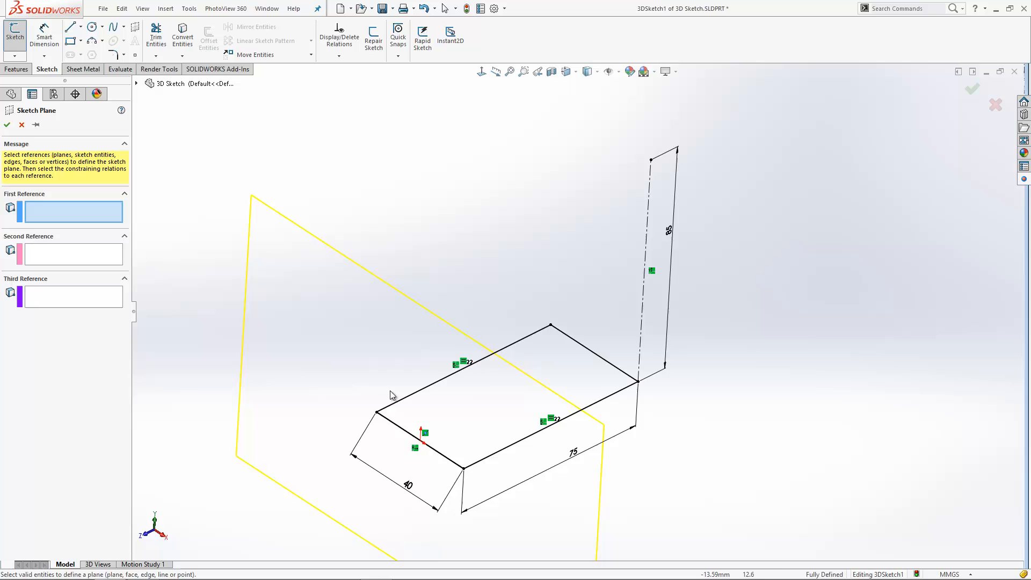
pyautogui.click(419, 445)
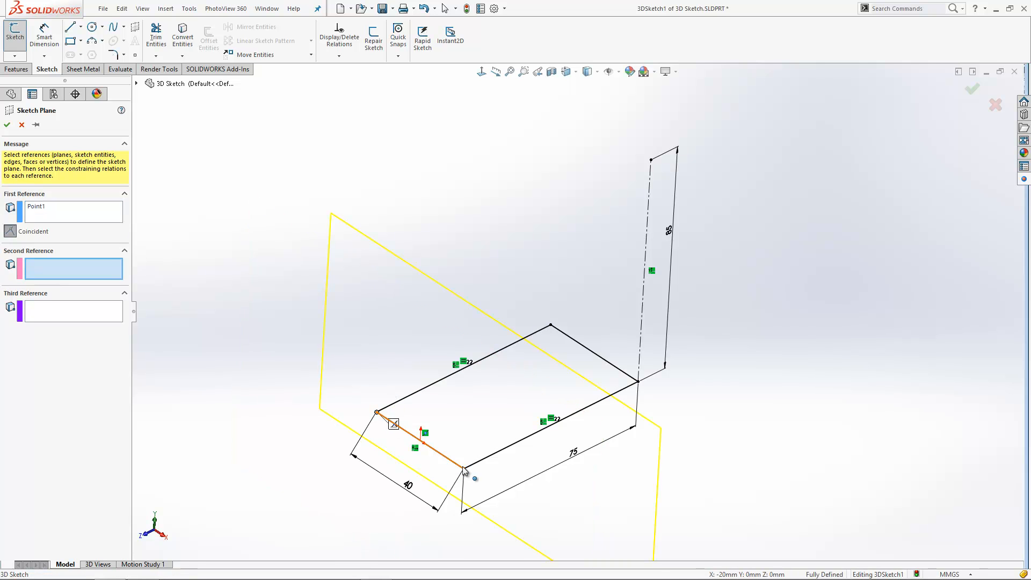
pyautogui.click(651, 160)
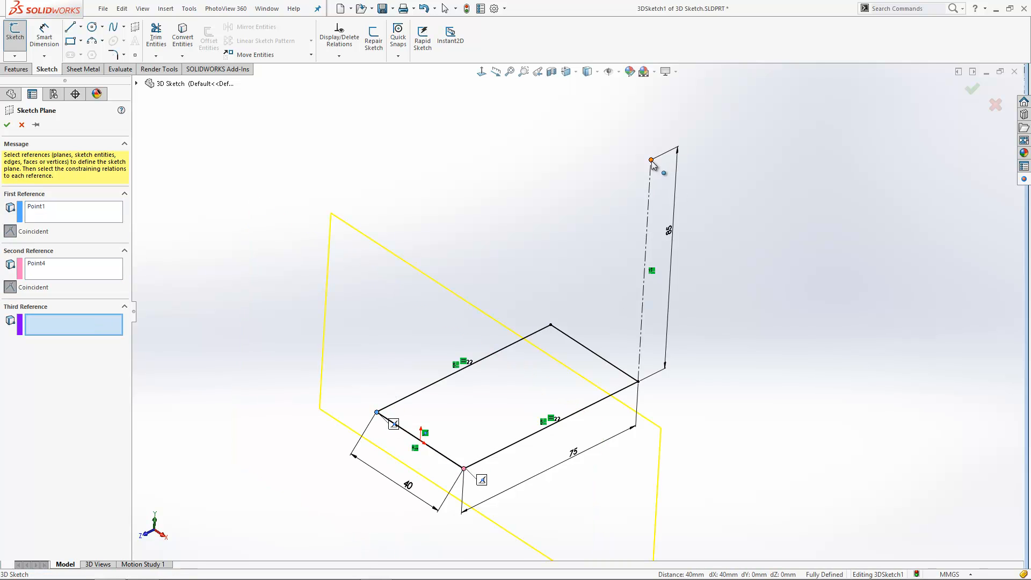
pyautogui.click(651, 160)
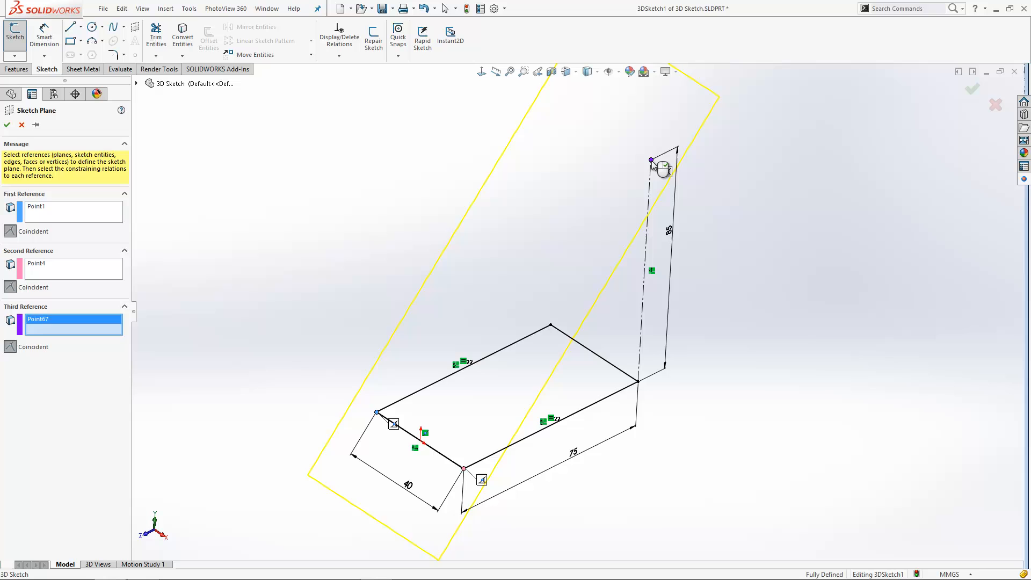
pyautogui.click(7, 125)
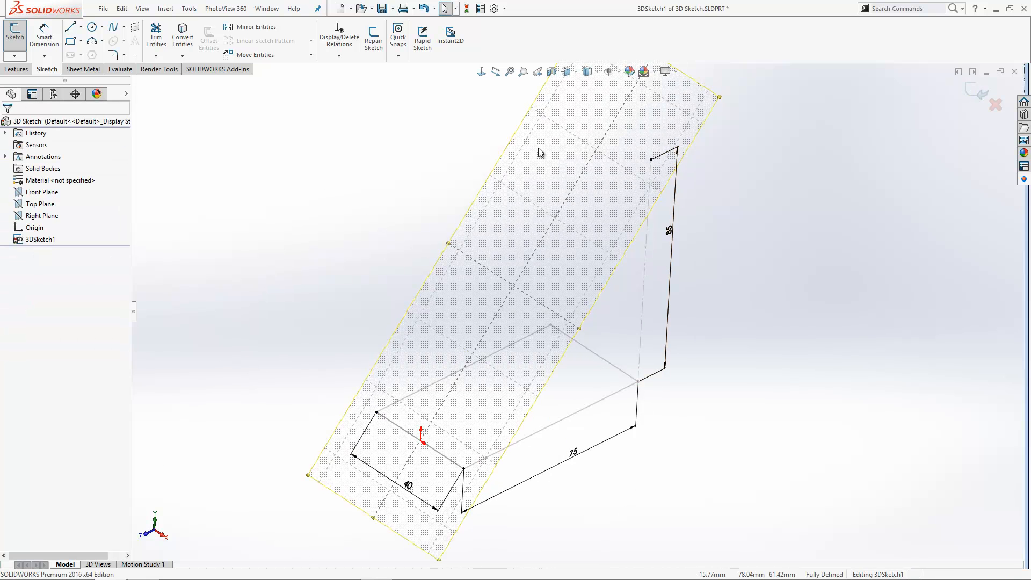
pyautogui.moveTo(568, 205)
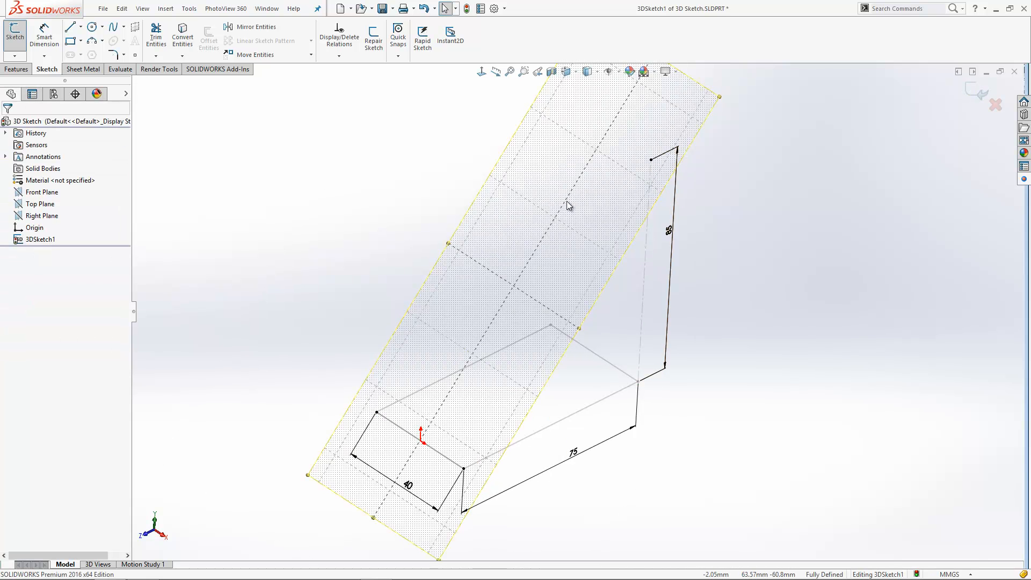
pyautogui.moveTo(750, 285)
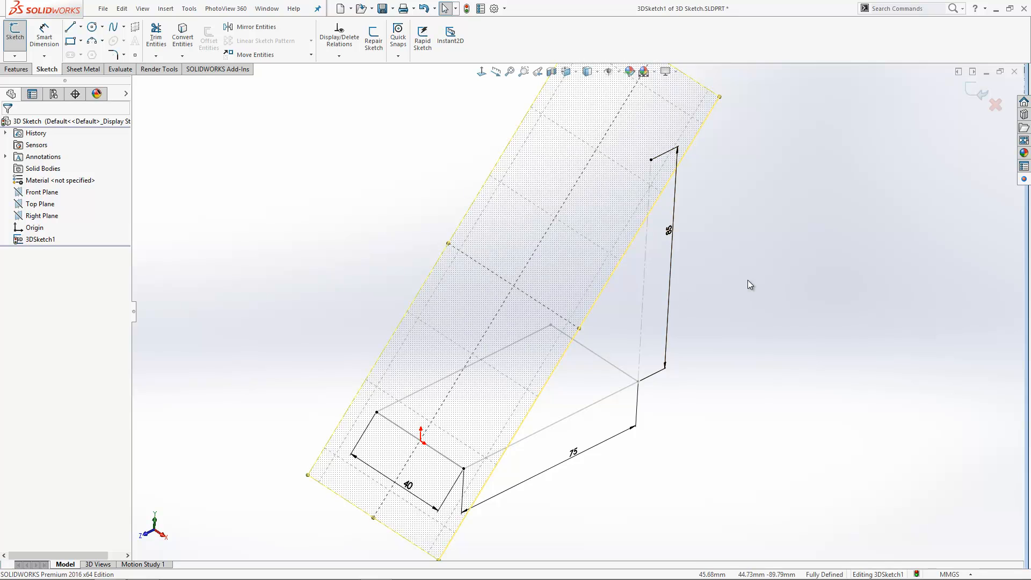
pyautogui.moveTo(746, 172)
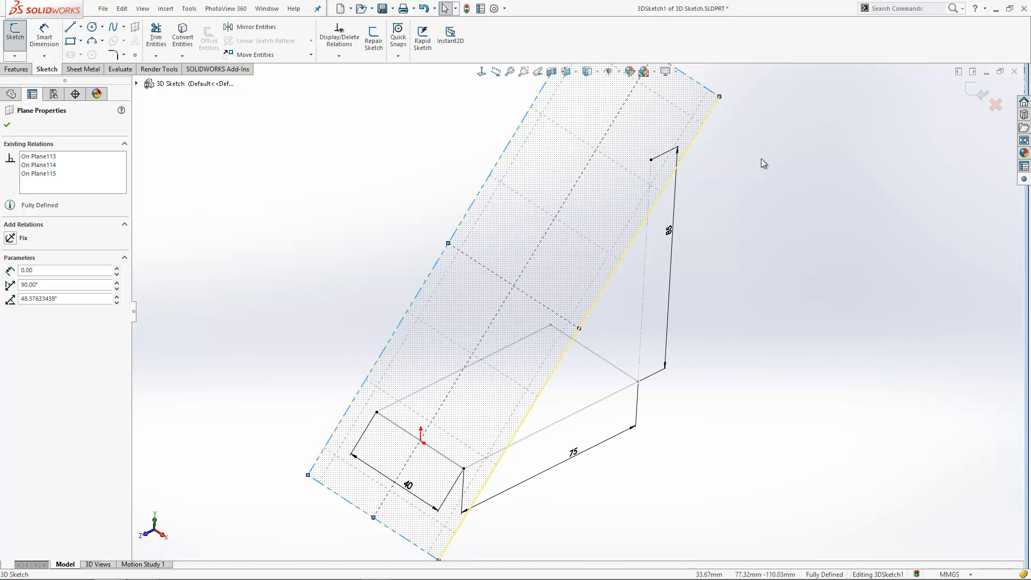
pyautogui.moveTo(482, 71)
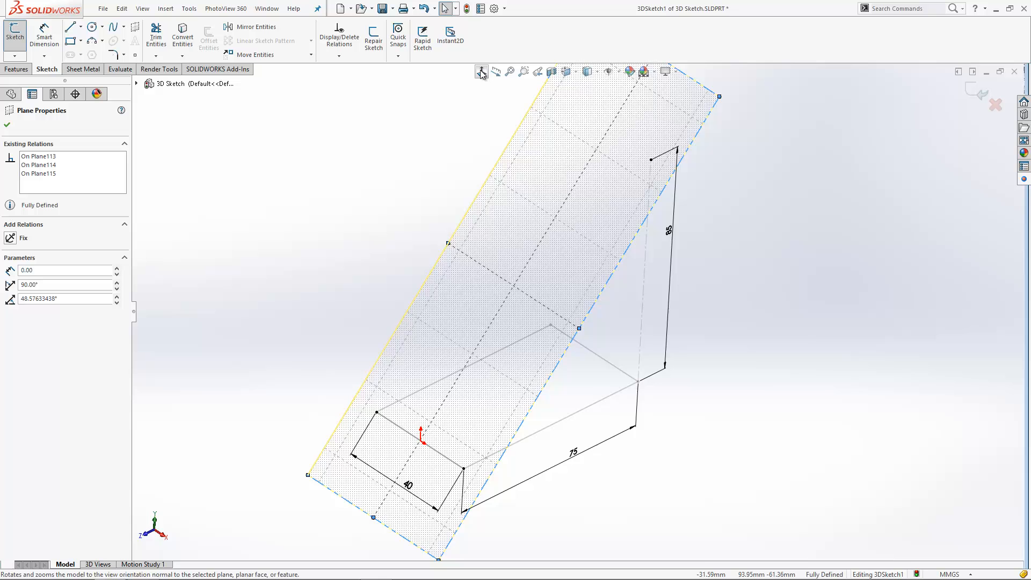
# - View the three-point sketch plane Normal To, face-on
pyautogui.click(481, 71)
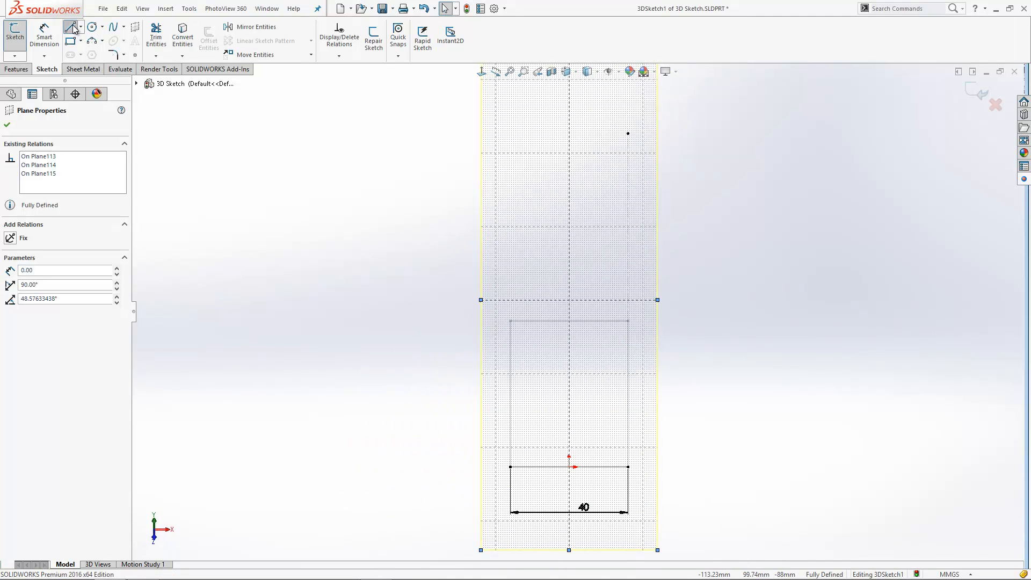
# - Draw the short top line and two outward arcs down to the bottom corners
pyautogui.click(70, 26)
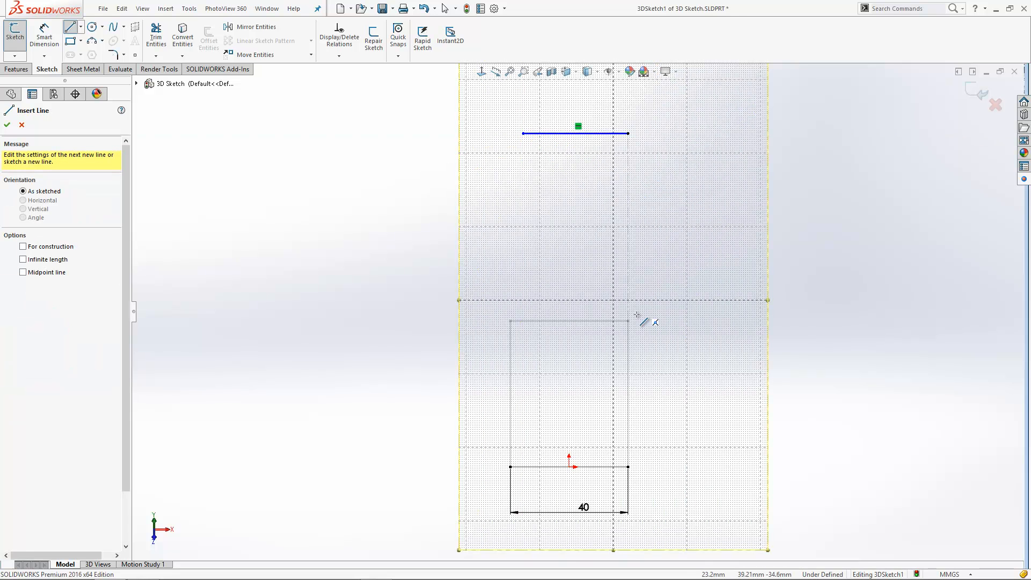
pyautogui.moveTo(518, 238)
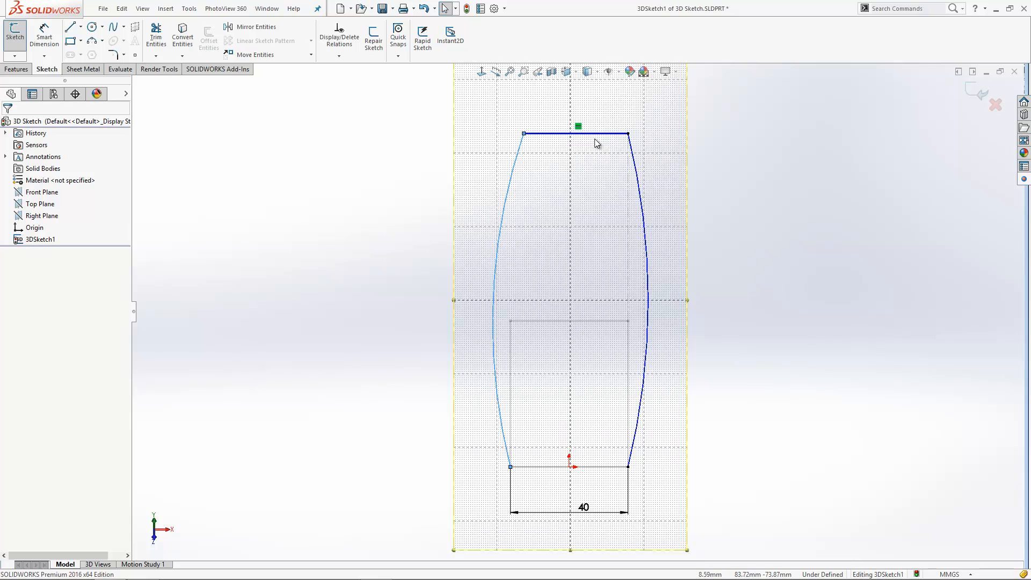
pyautogui.click(565, 133)
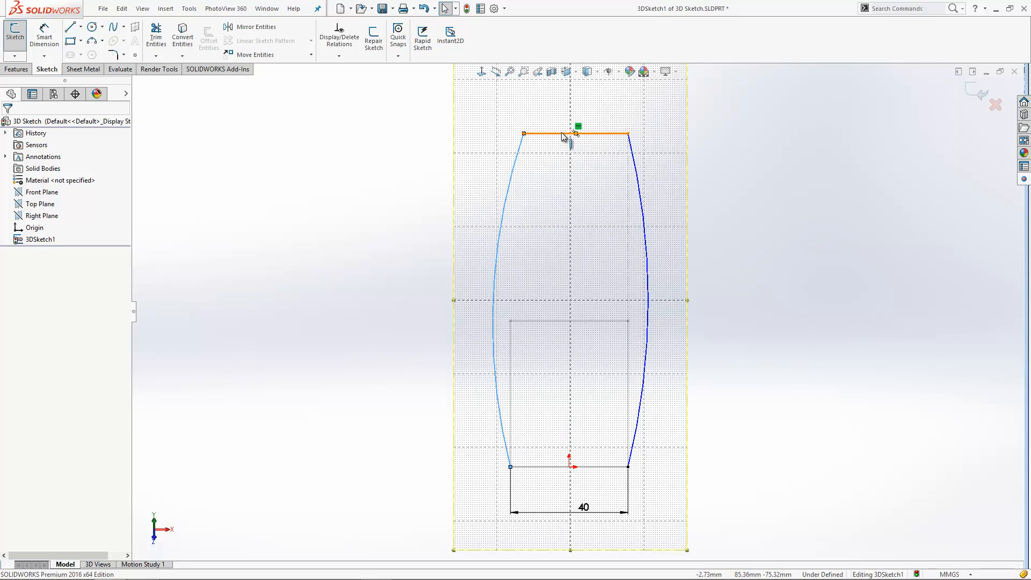
pyautogui.click(567, 134)
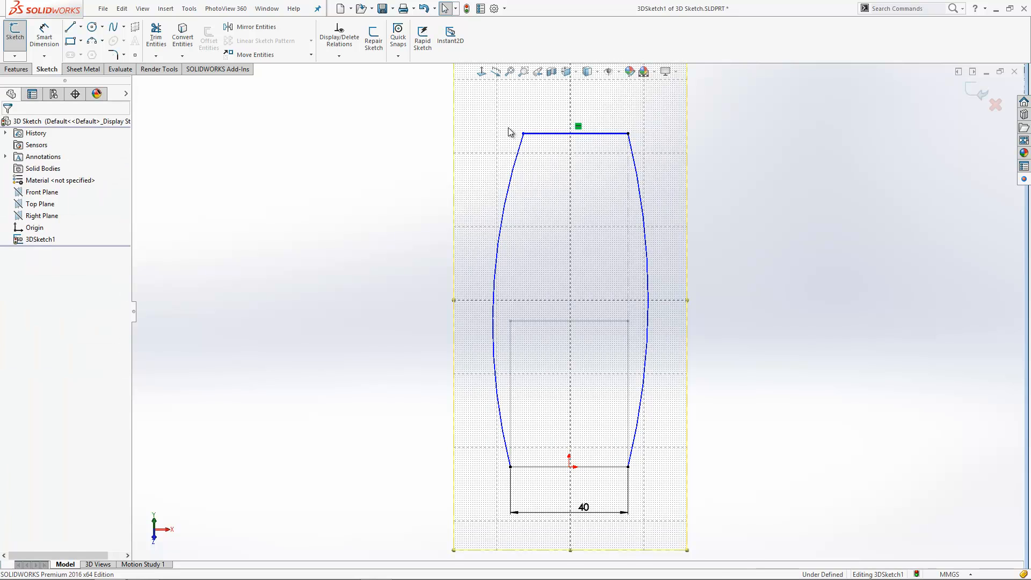
# - Dimension both side arcs R130 and make the two lines collinear
pyautogui.click(510, 467)
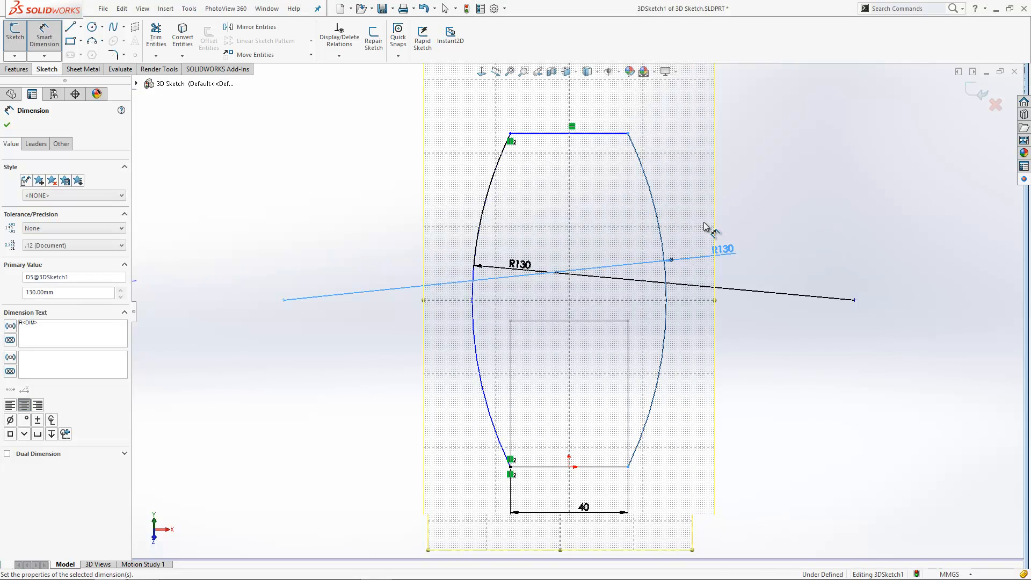
pyautogui.click(571, 133)
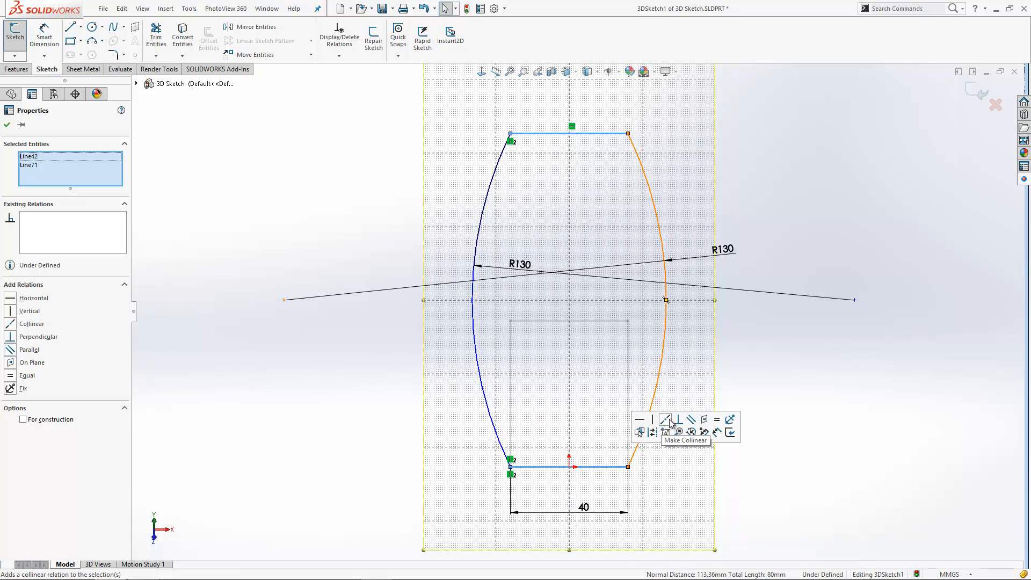
pyautogui.click(663, 420)
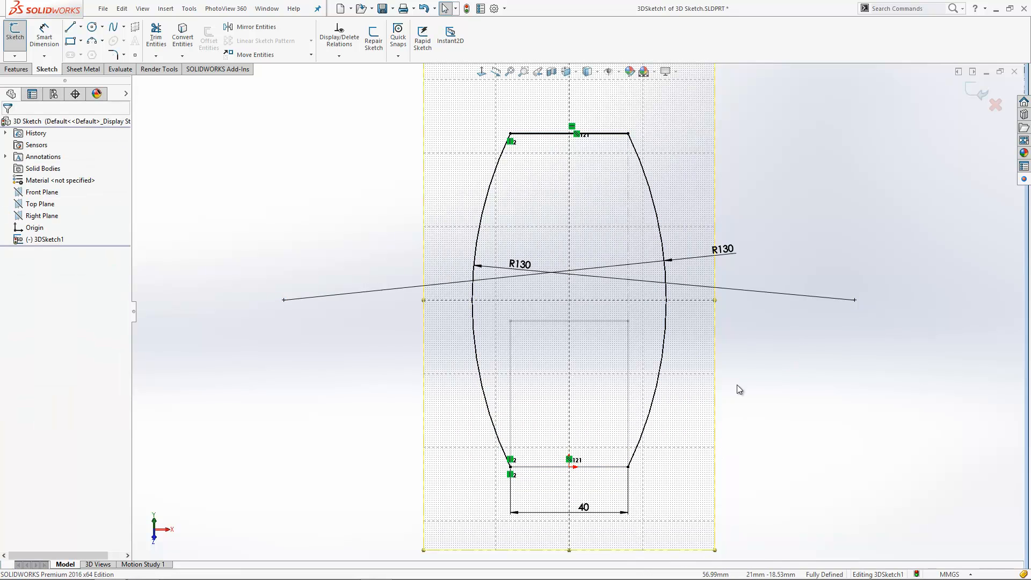
pyautogui.moveTo(759, 418)
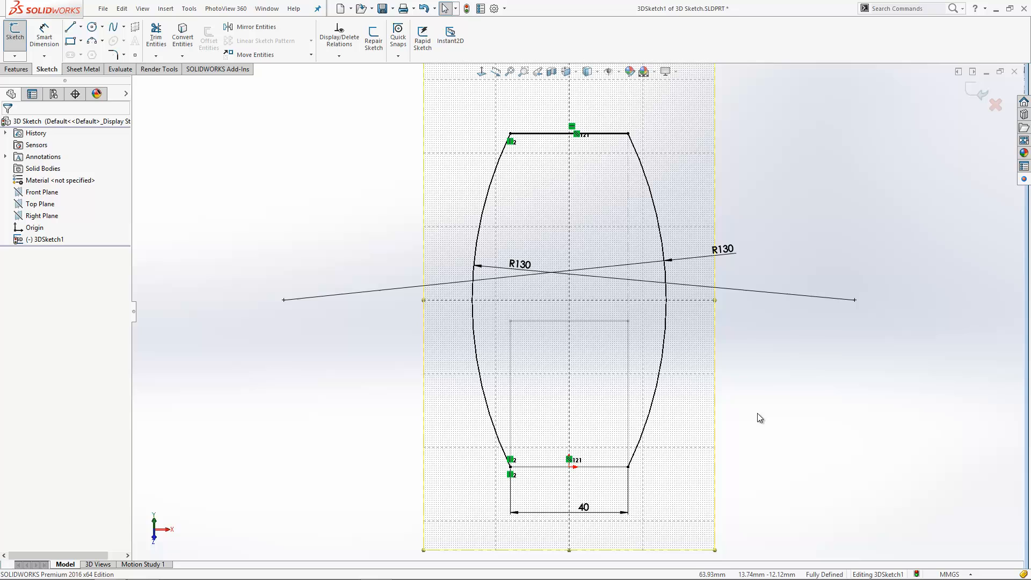
pyautogui.moveTo(774, 449)
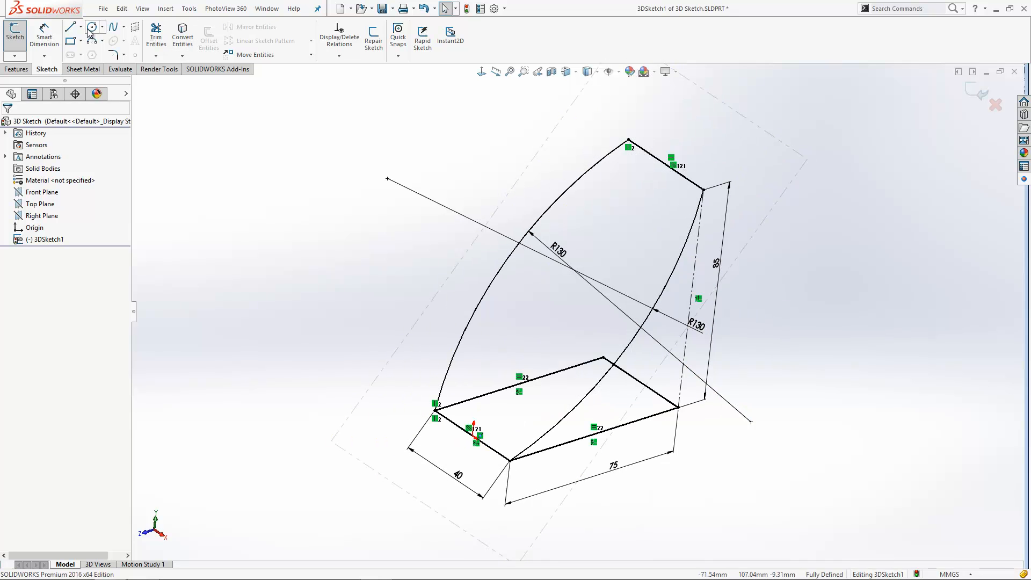
# - Draw an 85 mm line along Y from the base's rear corner to the top arc endpoint
pyautogui.click(69, 27)
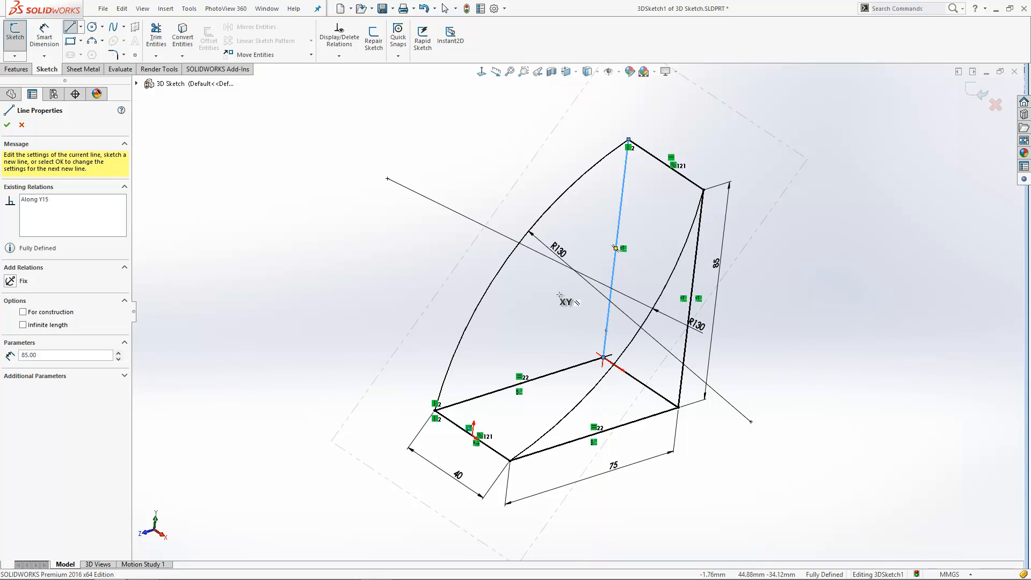
pyautogui.moveTo(799, 276)
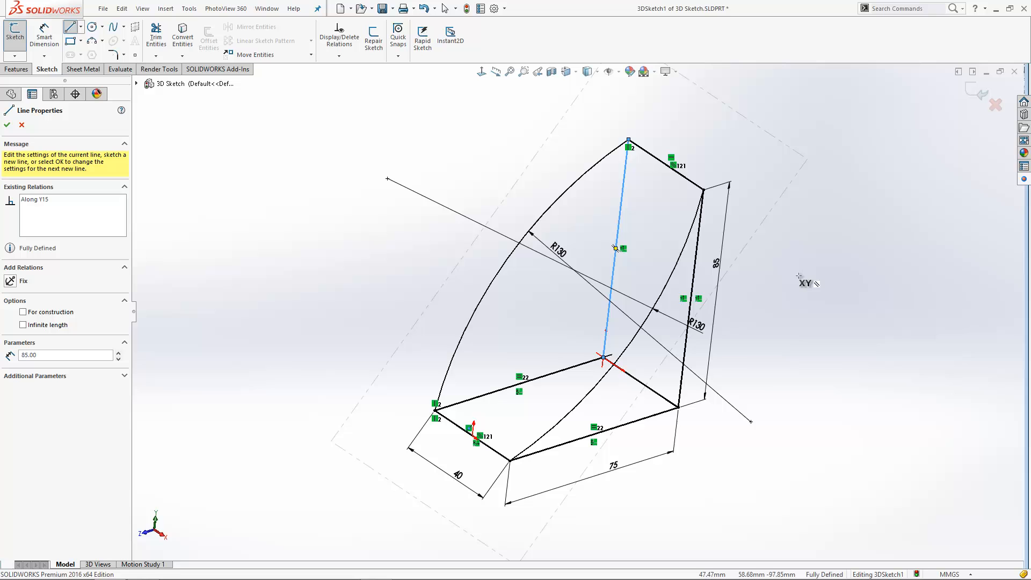
pyautogui.moveTo(800, 274)
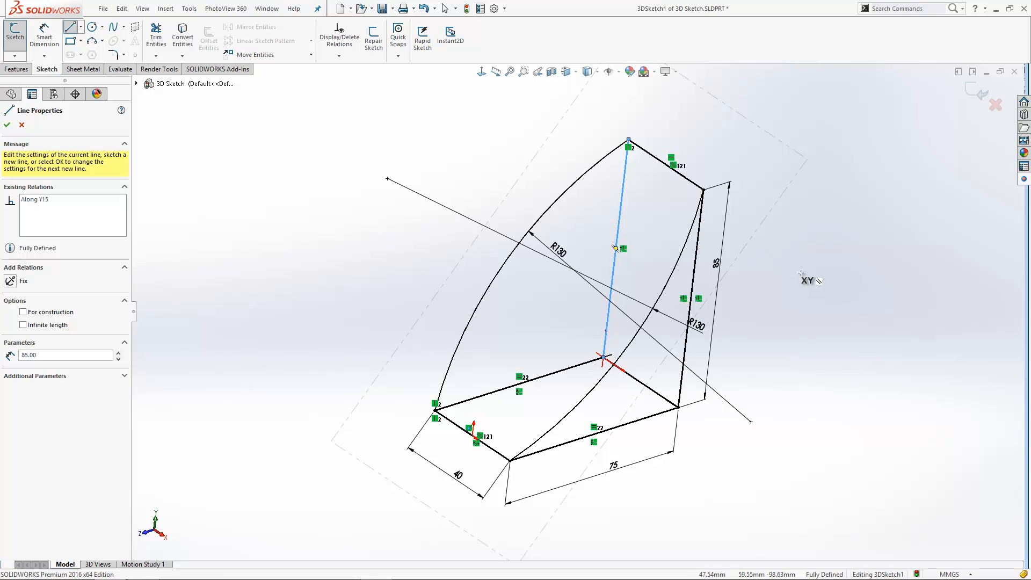
pyautogui.moveTo(736, 352)
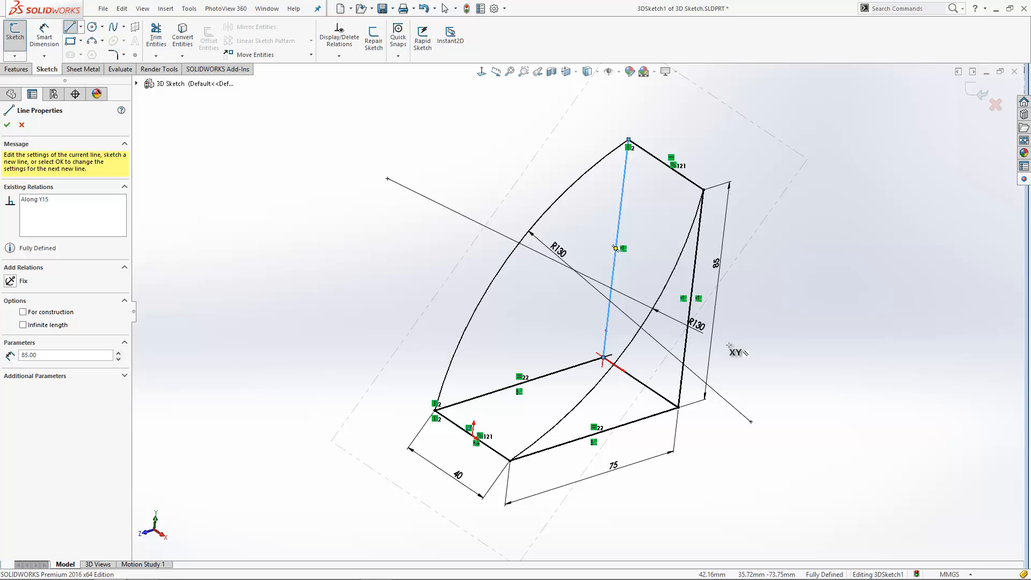